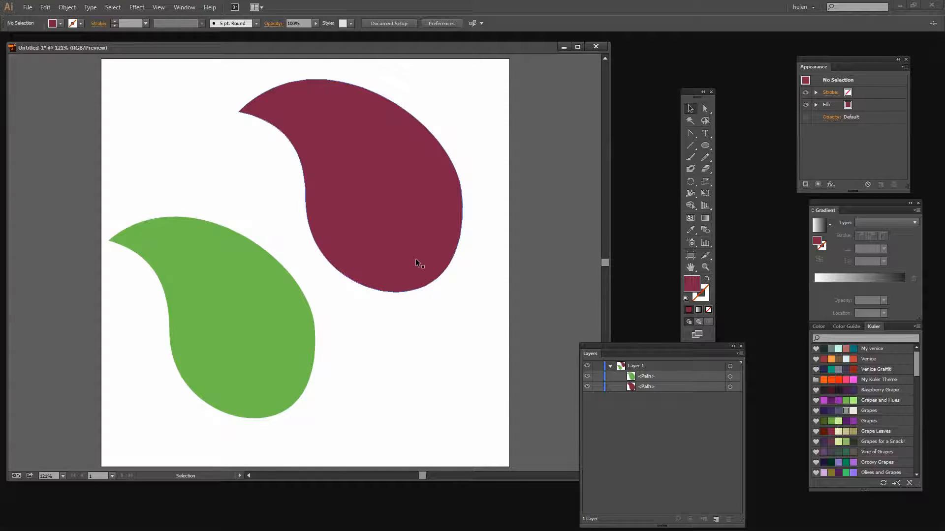
pyautogui.moveTo(467, 311)
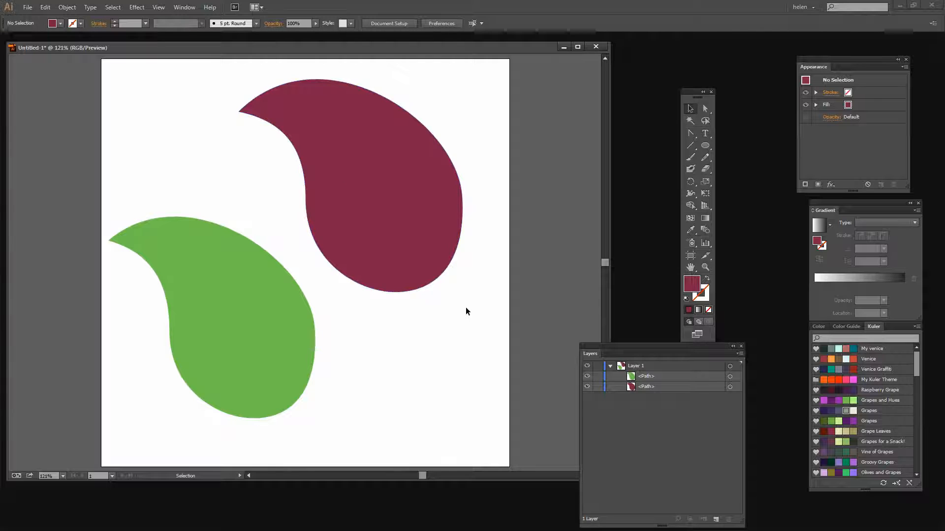
# Select the maroon paisley shape on the artboard with the Selection tool.
pyautogui.click(362, 180)
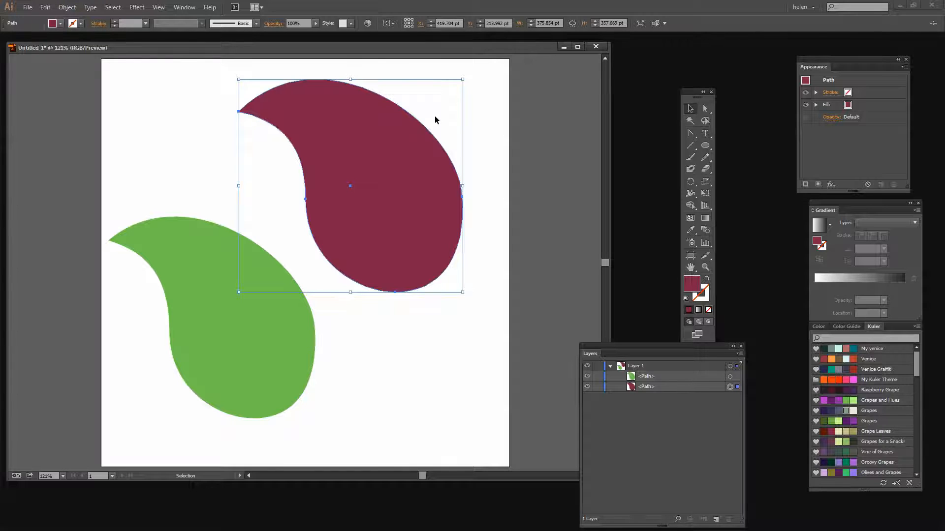
pyautogui.moveTo(419, 132)
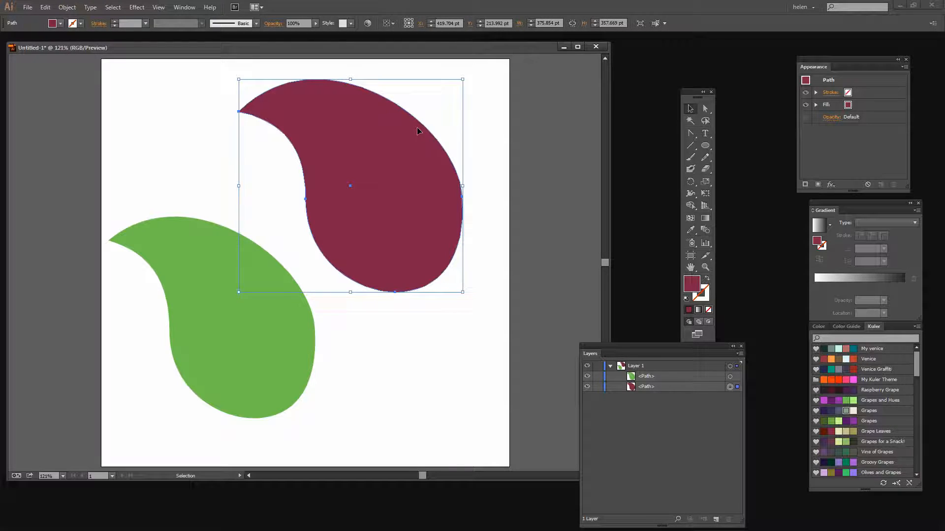
pyautogui.moveTo(415, 134)
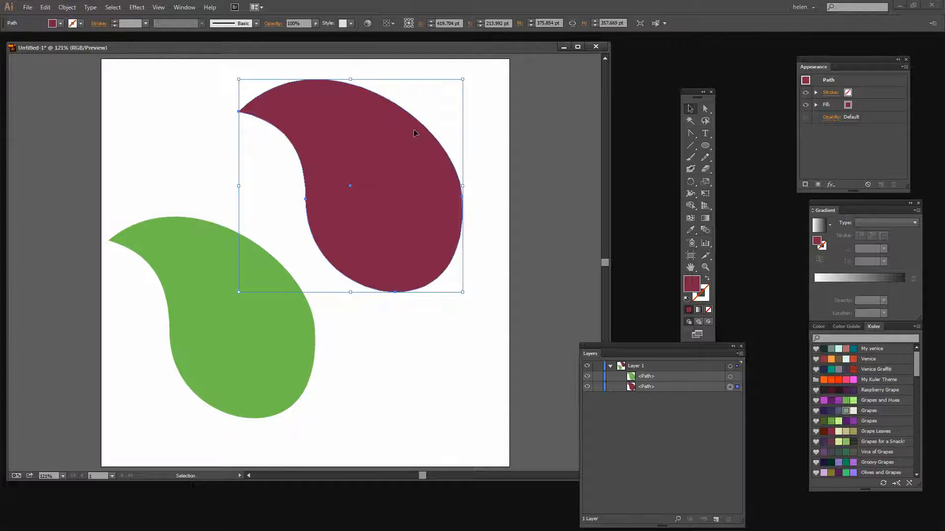
pyautogui.moveTo(291, 88)
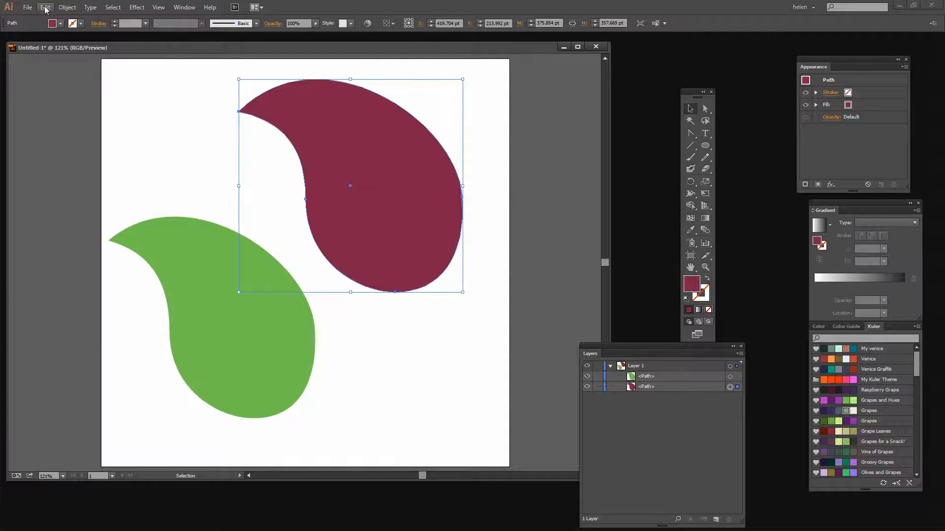
# Paste a light green copy in front and shift-drag it smaller inside the maroon paisley.
pyautogui.click(45, 6)
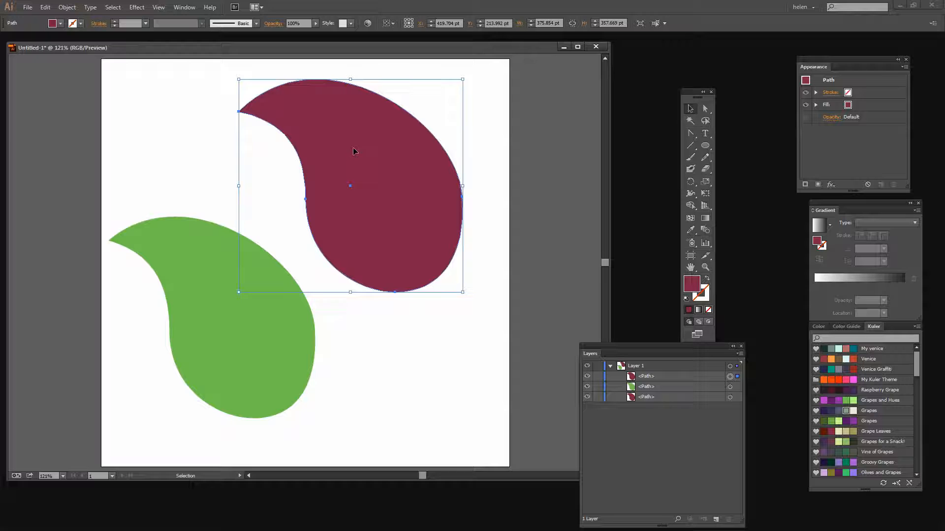
pyautogui.moveTo(745, 394)
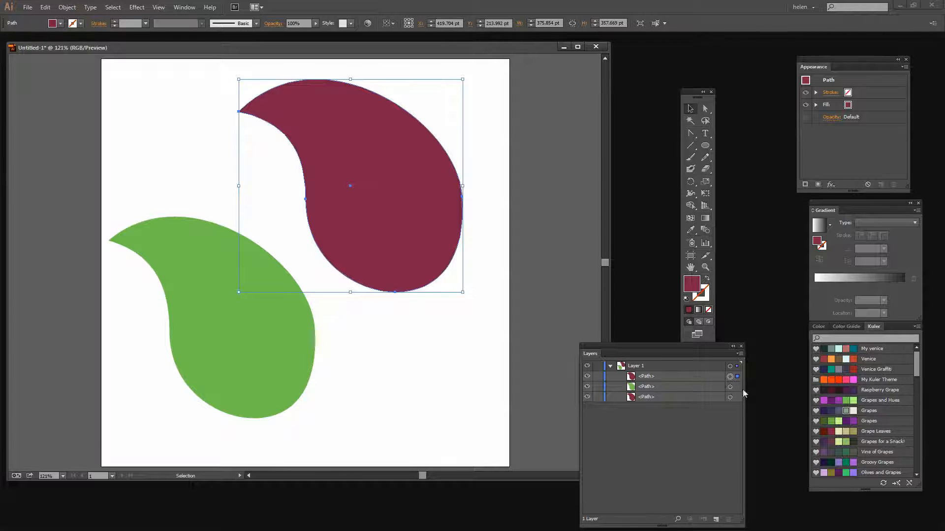
pyautogui.moveTo(828, 397)
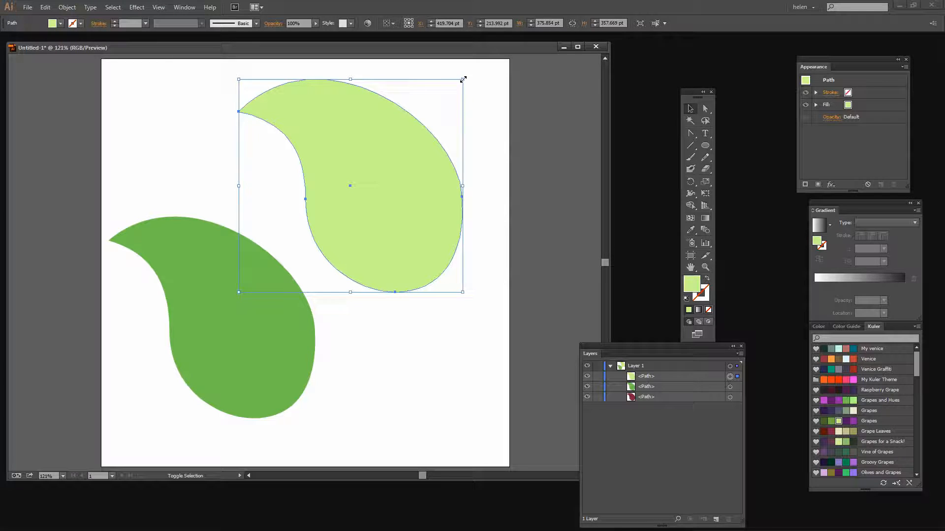
pyautogui.moveTo(462, 79); pyautogui.dragTo(449, 92)
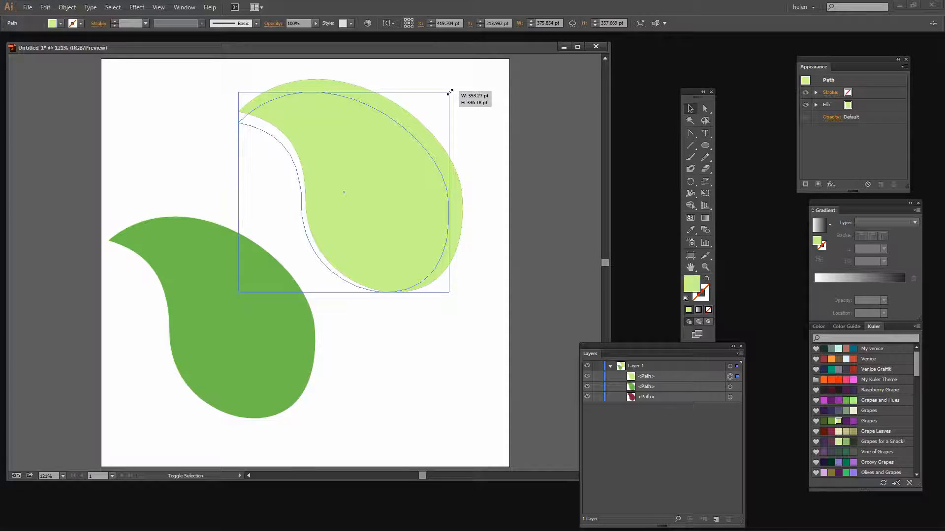
pyautogui.moveTo(449, 92); pyautogui.dragTo(461, 84)
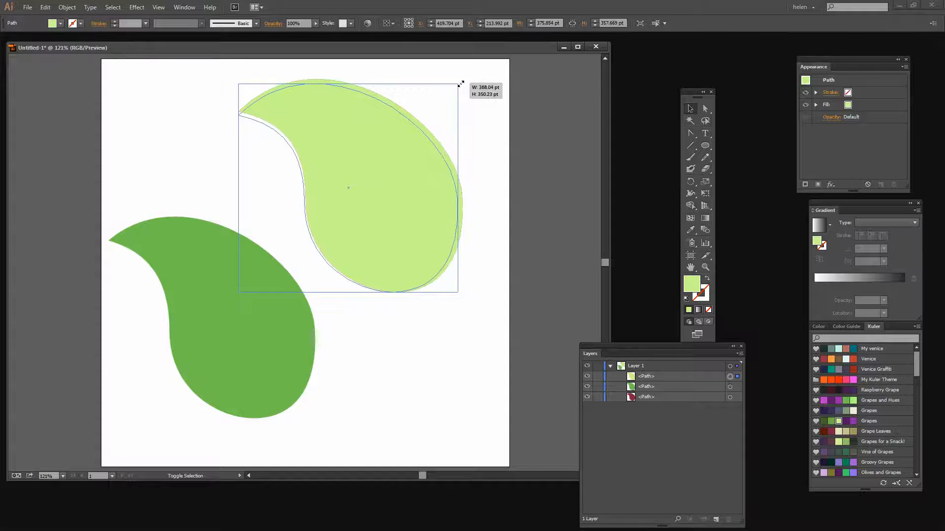
pyautogui.moveTo(461, 82); pyautogui.dragTo(454, 86)
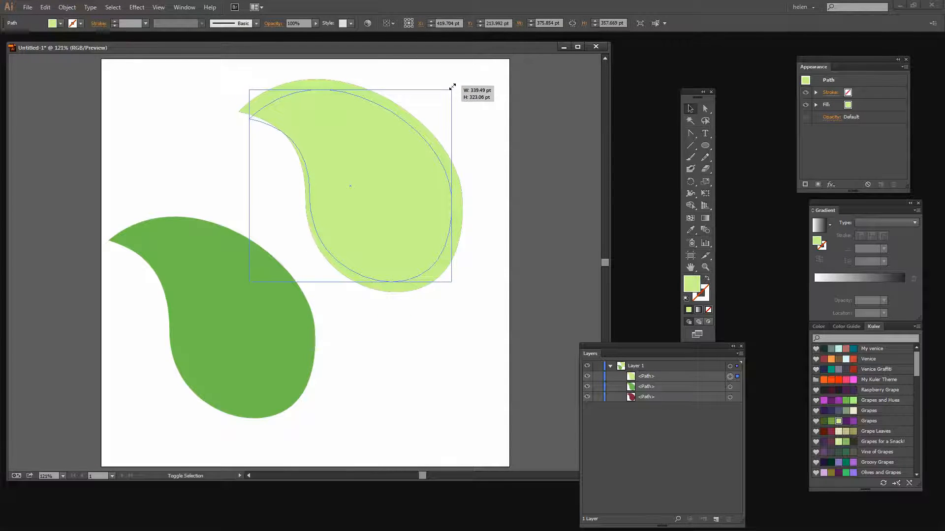
pyautogui.moveTo(452, 87); pyautogui.dragTo(463, 89)
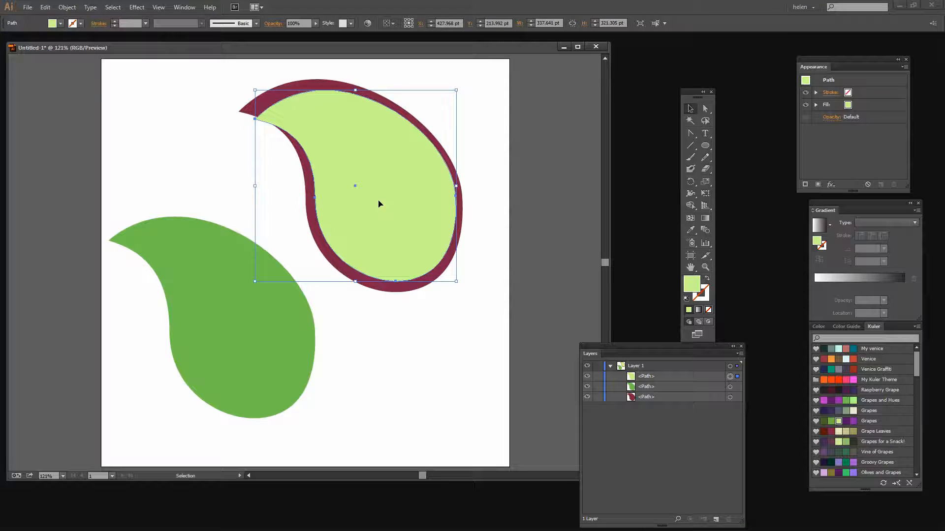
# Drag the light green copy lower left and the dark green paisley onto the maroon shape.
pyautogui.moveTo(379, 204); pyautogui.dragTo(363, 190)
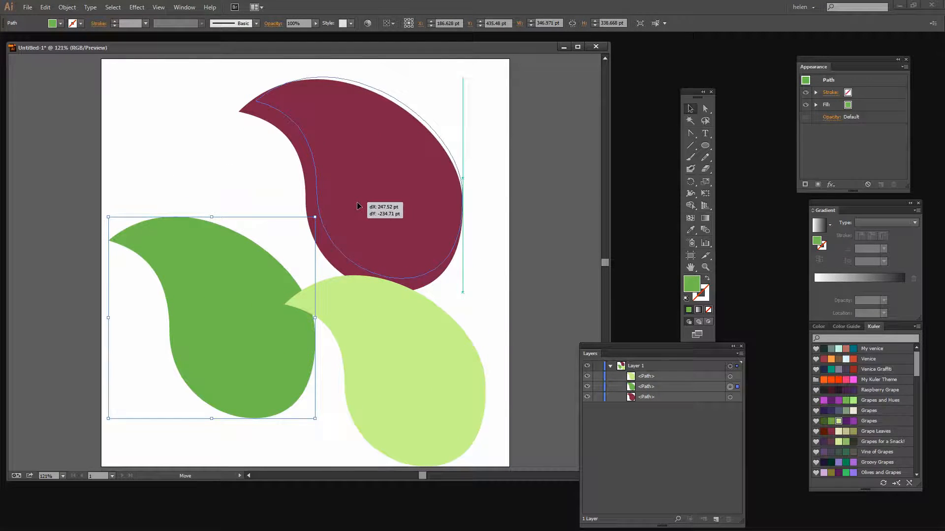
pyautogui.moveTo(357, 207); pyautogui.dragTo(354, 216)
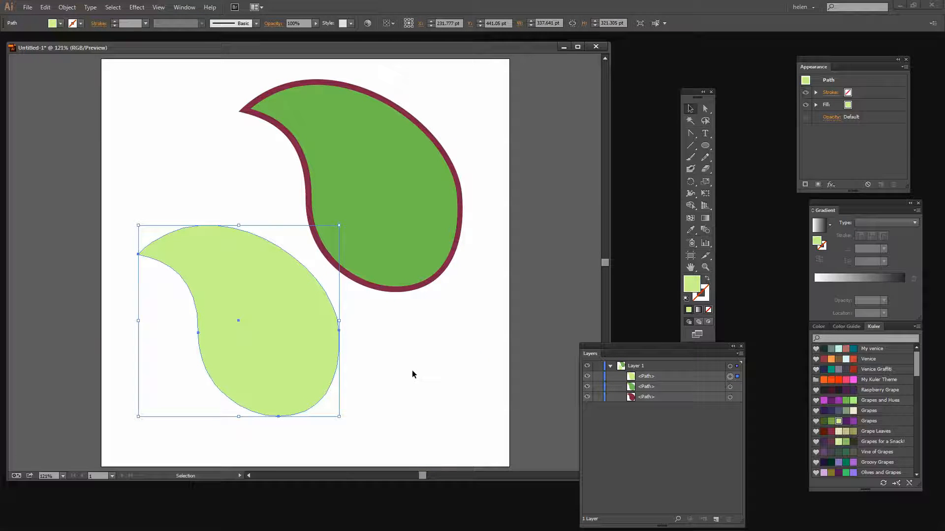
pyautogui.moveTo(371, 364)
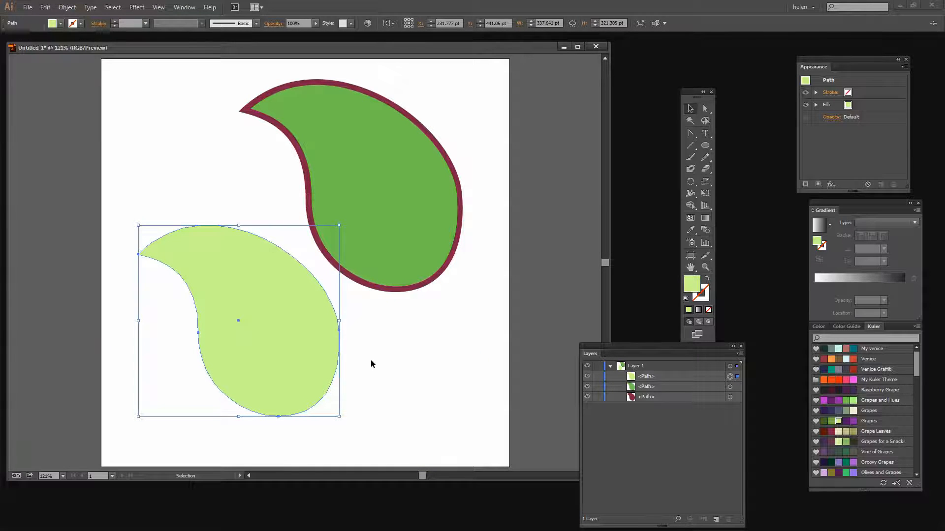
pyautogui.moveTo(235, 312)
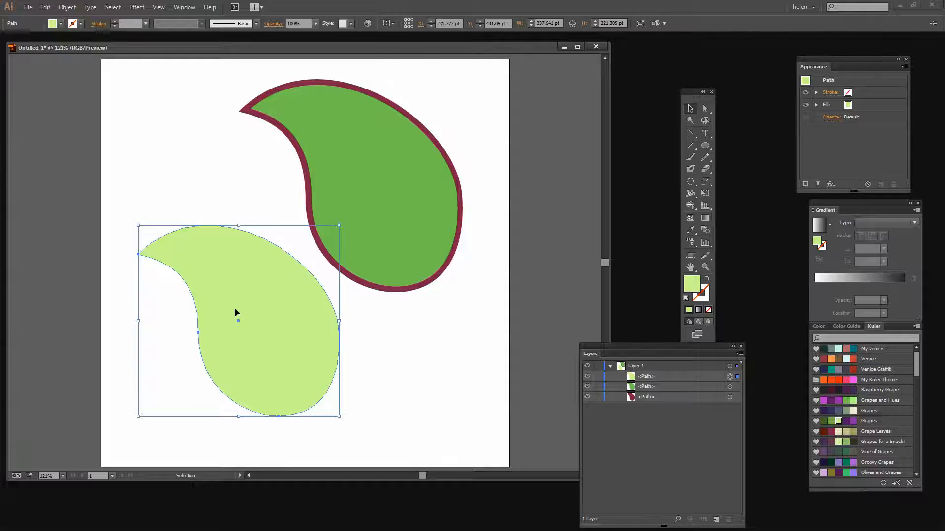
pyautogui.click(395, 226)
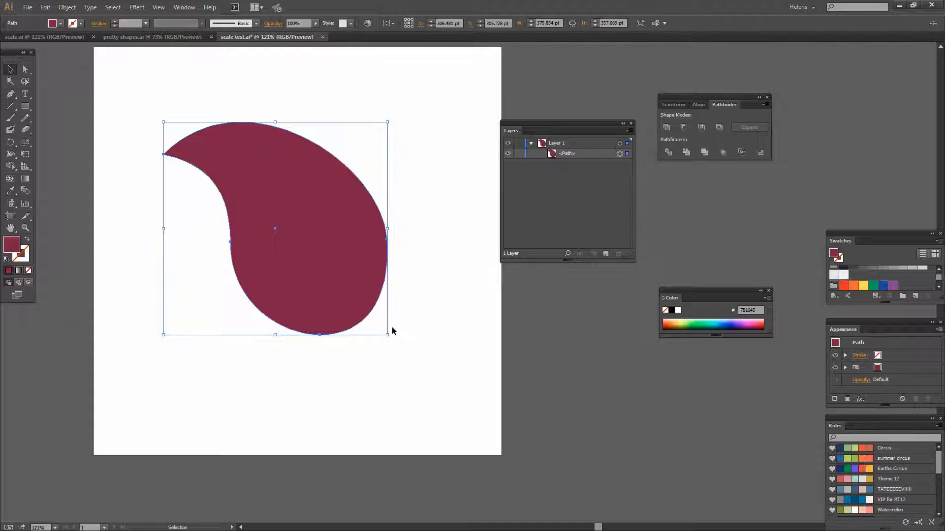
pyautogui.moveTo(199, 272)
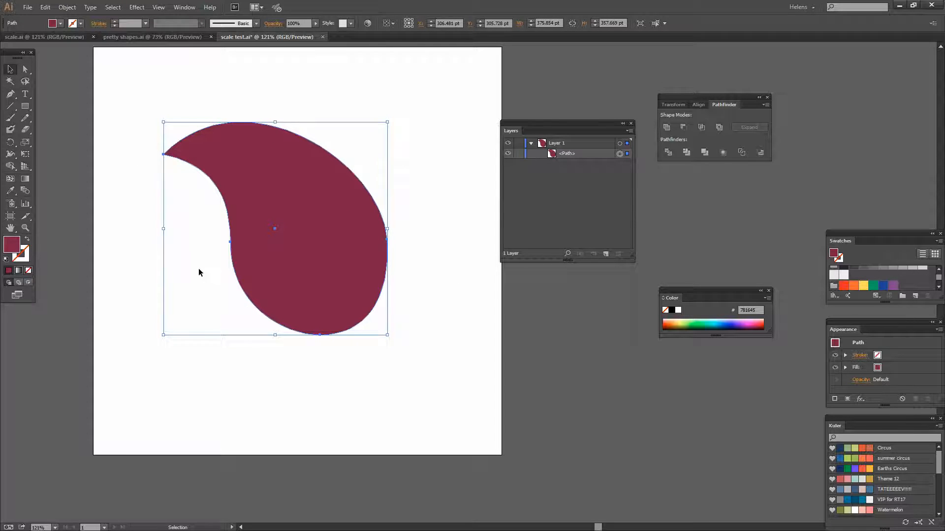
pyautogui.moveTo(515, 180)
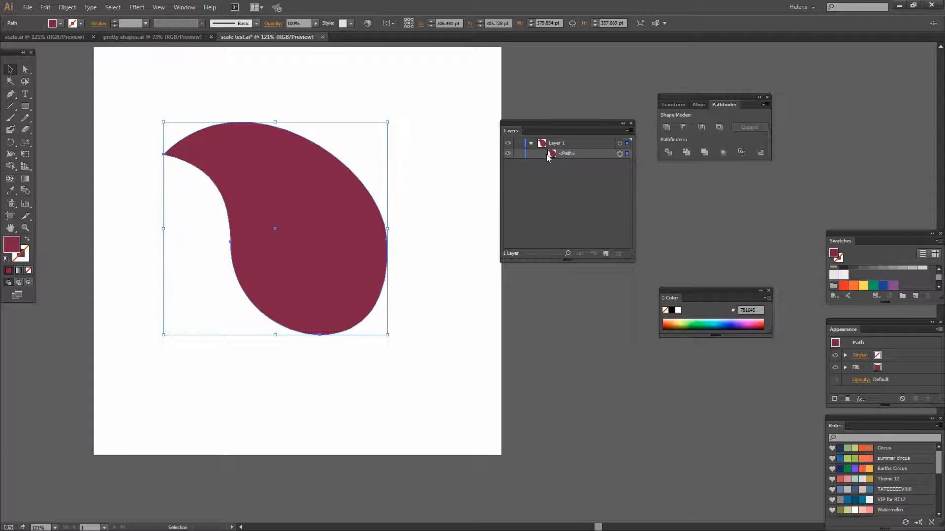
# In scale test.ai, paste a copy of the maroon path in front and fill it teal.
pyautogui.click(567, 153)
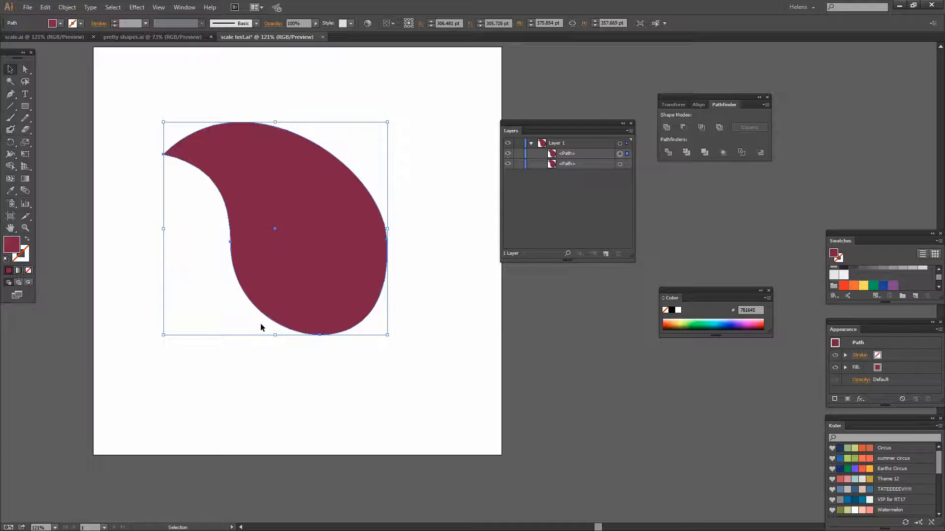
pyautogui.moveTo(53, 23)
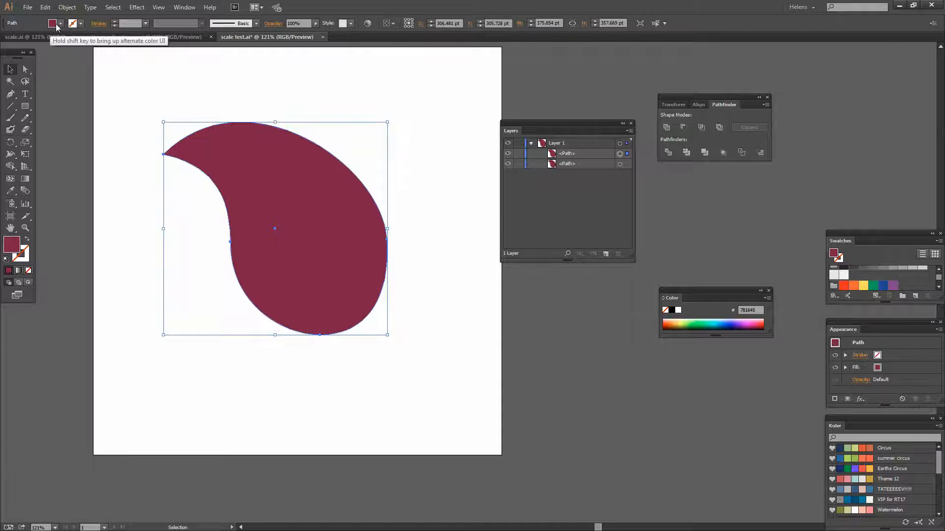
pyautogui.click(60, 23)
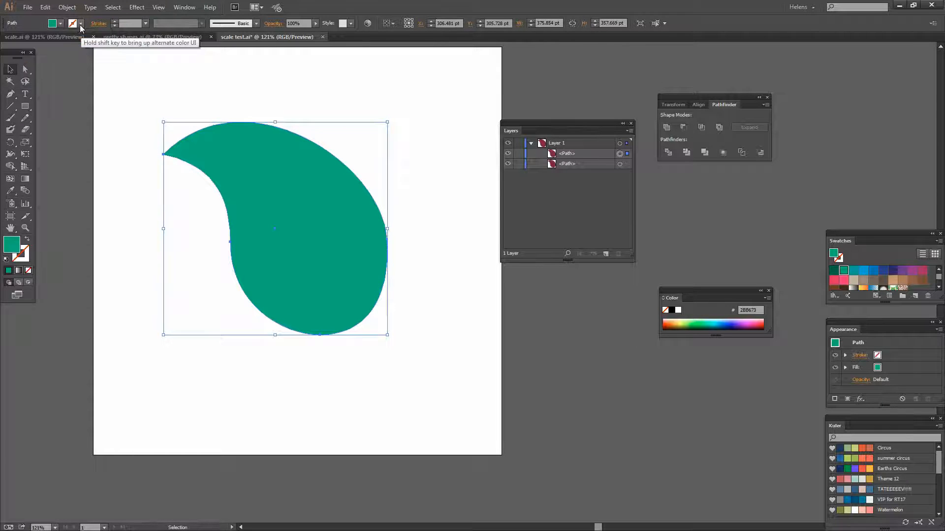
# Give the teal copy an orange stroke with a 20 pt weight.
pyautogui.click(54, 23)
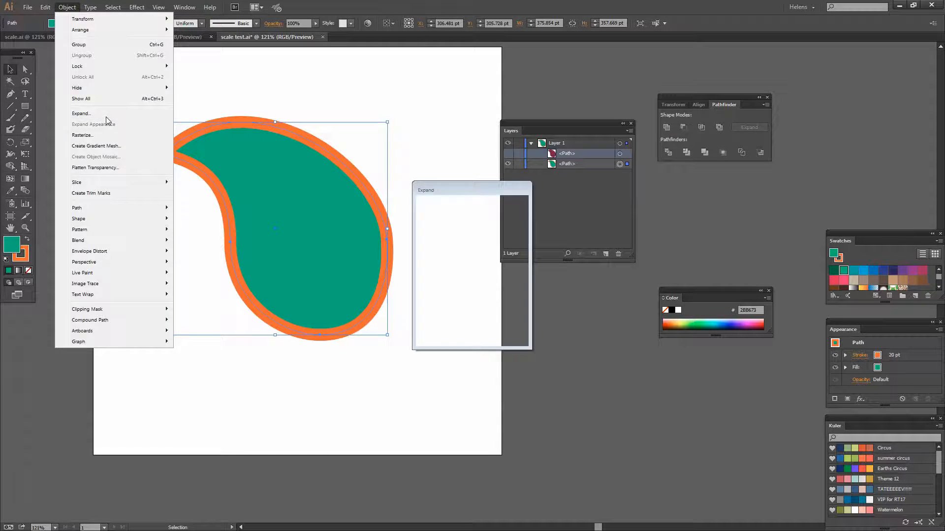
# Expand the teal paisley's fill and stroke, then reveal the resulting group in Layers.
pyautogui.click(81, 113)
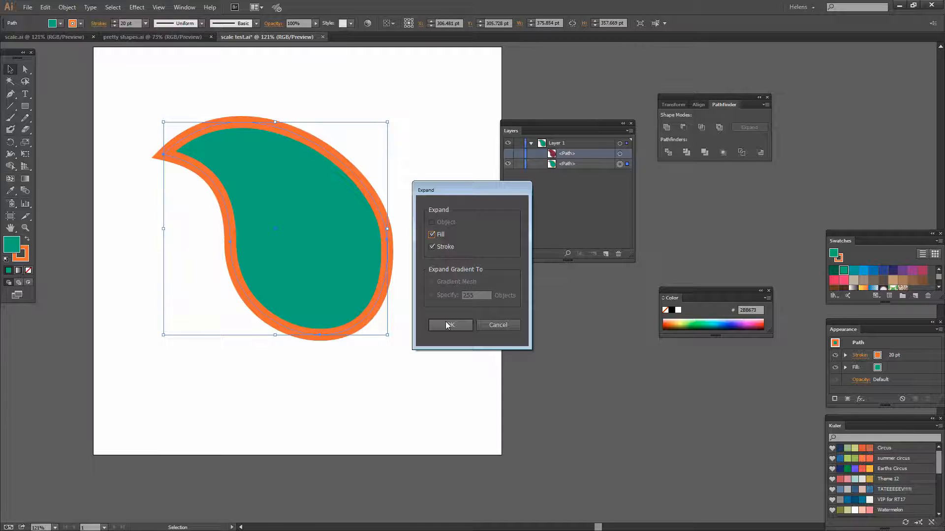
pyautogui.click(450, 325)
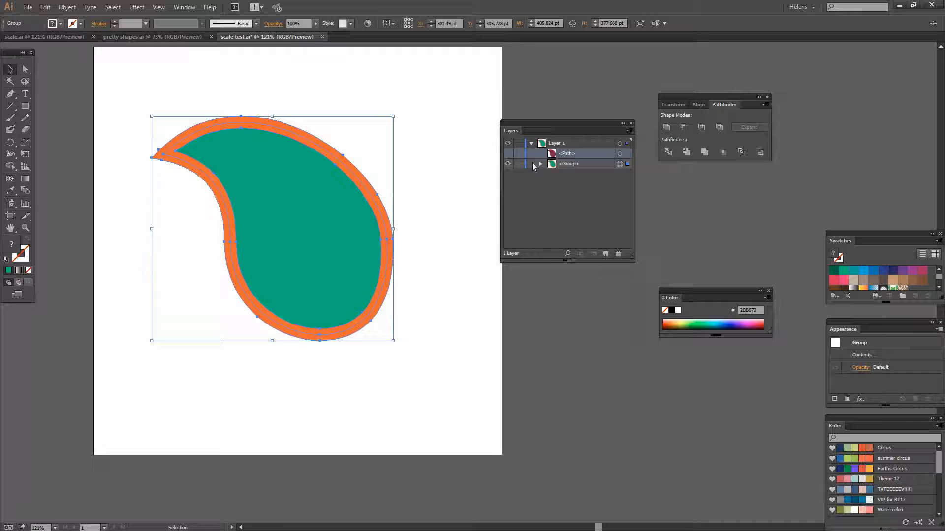
pyautogui.click(540, 164)
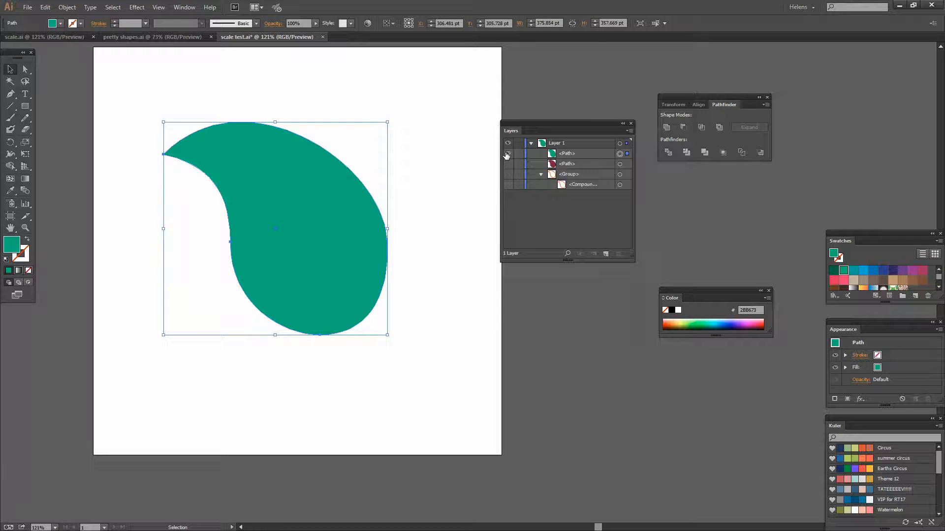
# Deselect and make the orange compound path visible again in the Layers panel.
pyautogui.click(566, 153)
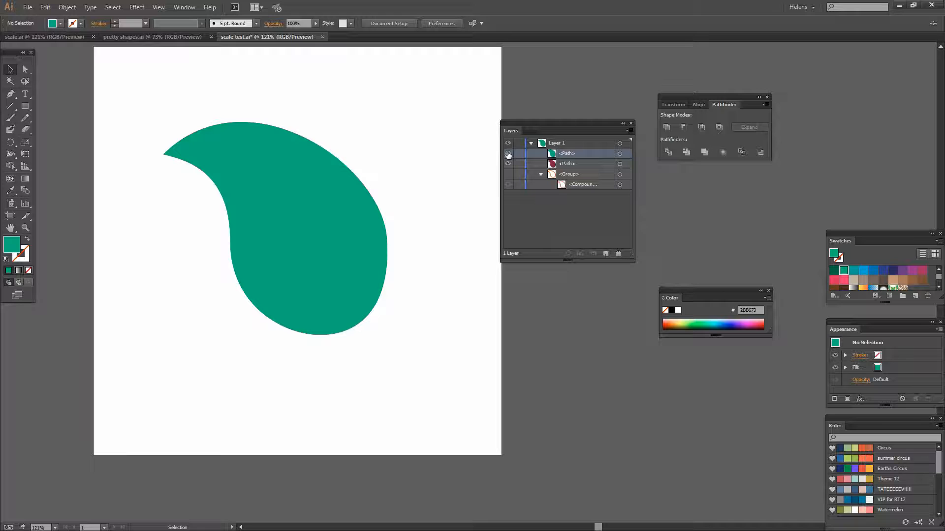
pyautogui.click(508, 158)
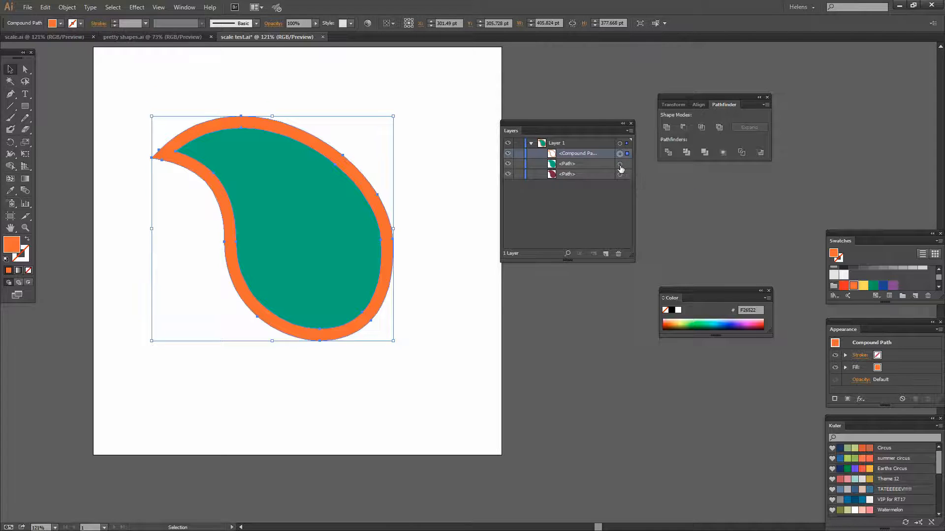
# Select the teal paisley with the orange outline and apply Pathfinder Minus Front.
pyautogui.click(627, 163)
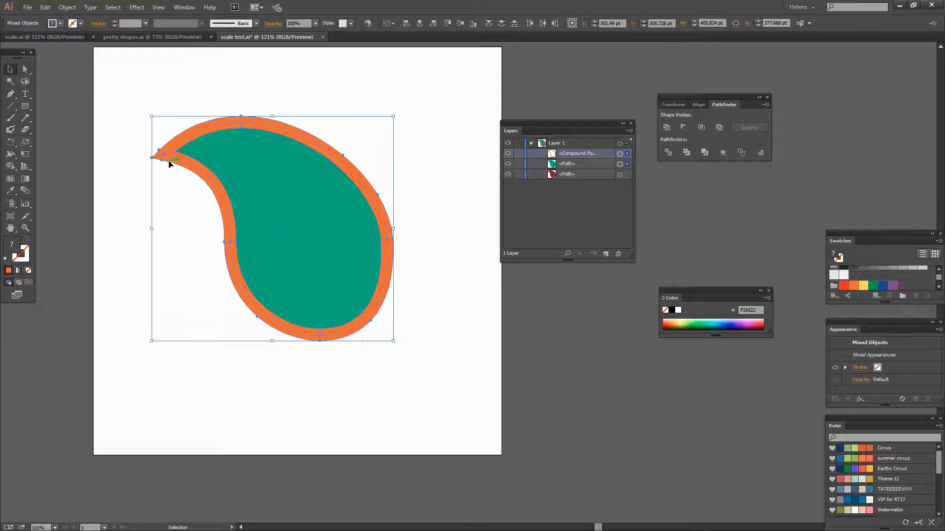
pyautogui.click(683, 127)
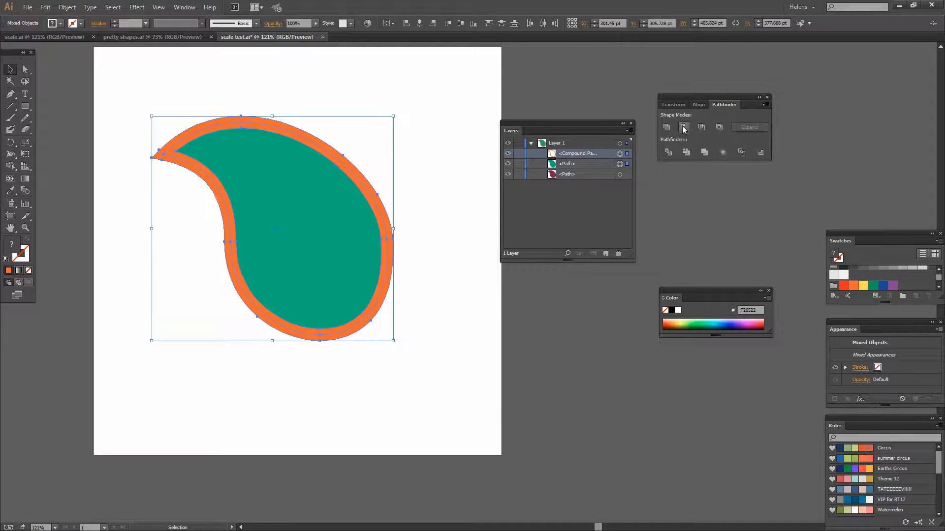
pyautogui.click(684, 127)
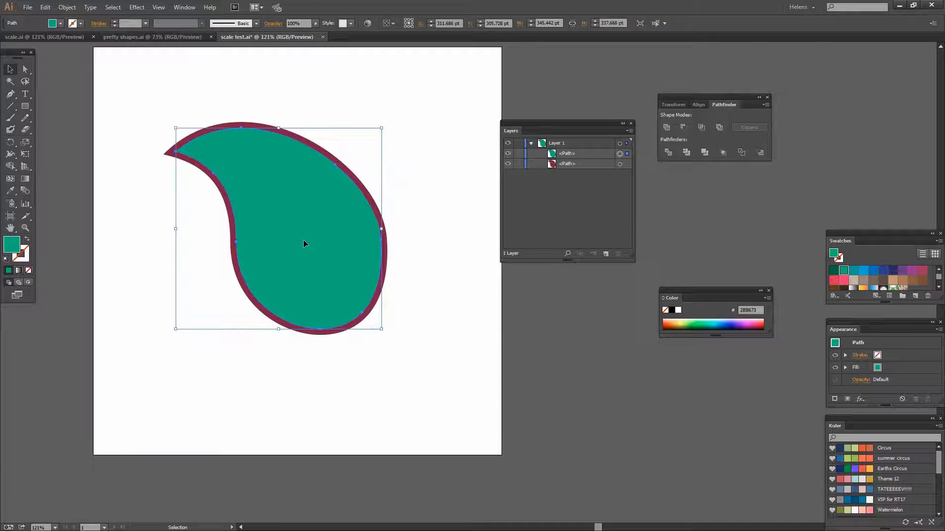
pyautogui.moveTo(410, 227)
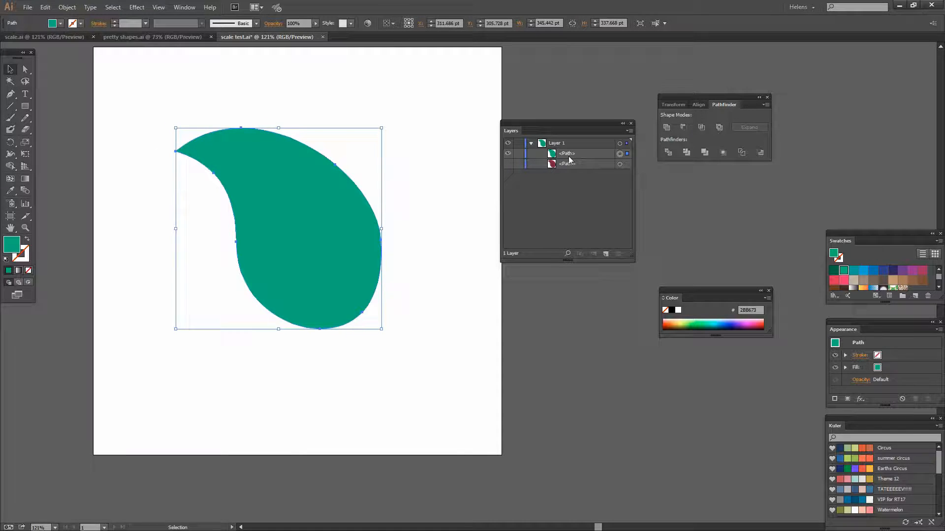
# Make a copy of the teal paisley red with a 20 pt blue stroke.
pyautogui.click(566, 153)
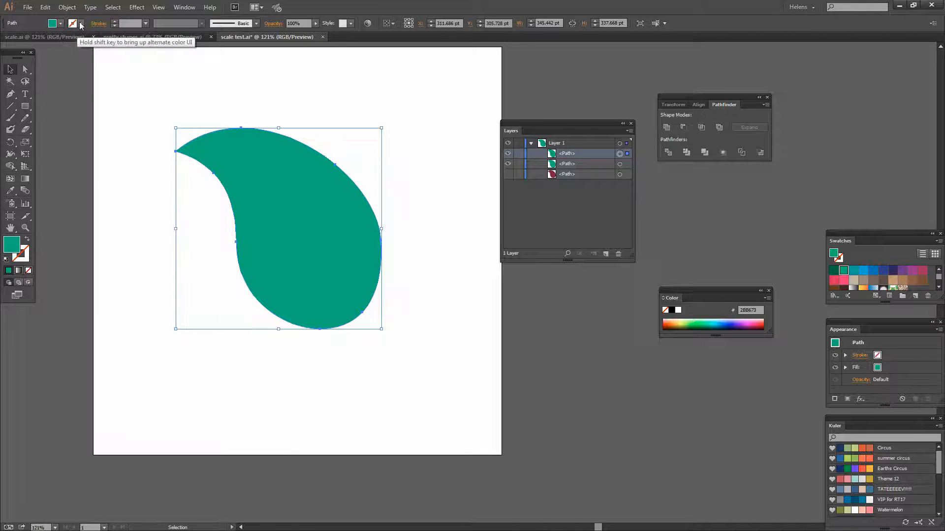
pyautogui.click(74, 23)
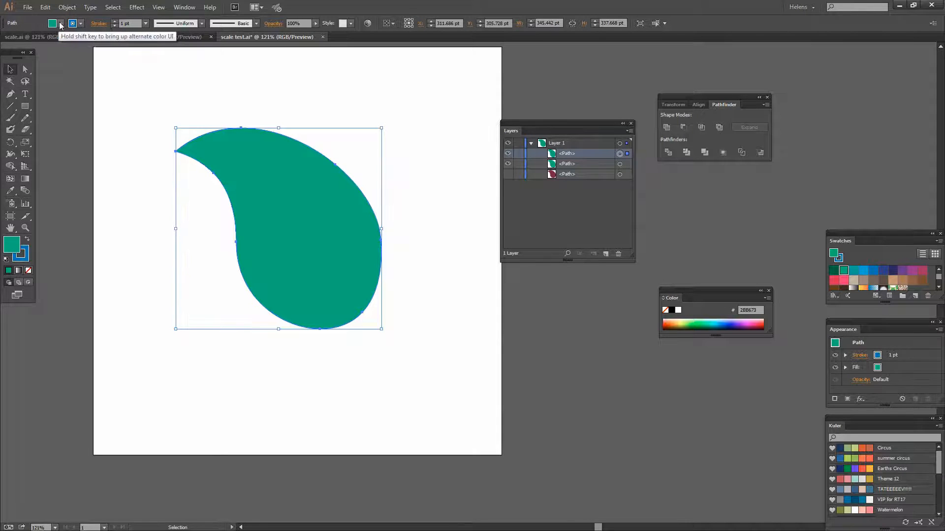
pyautogui.click(53, 23)
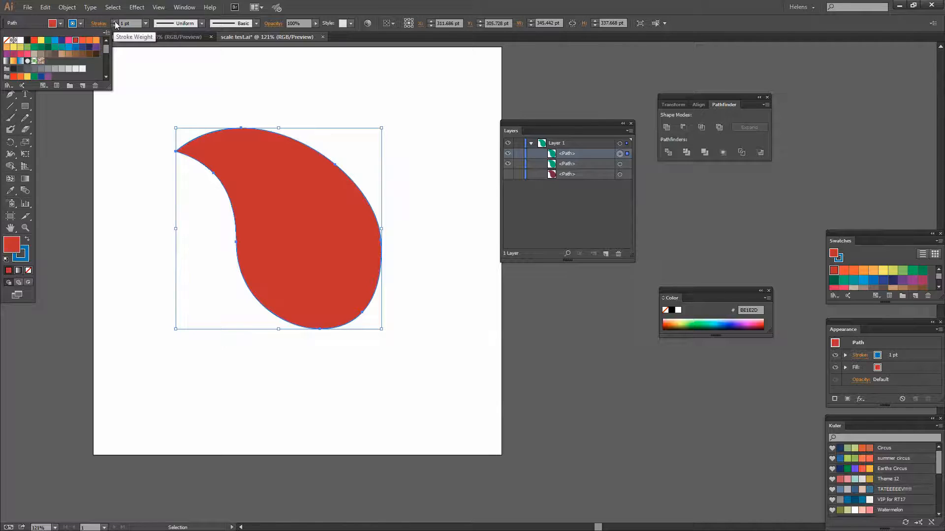
pyautogui.click(145, 24)
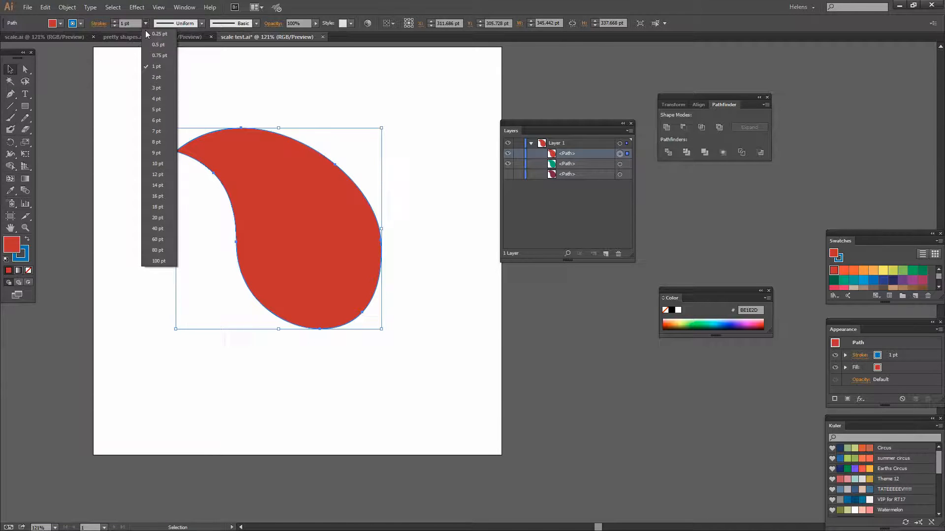
pyautogui.click(157, 218)
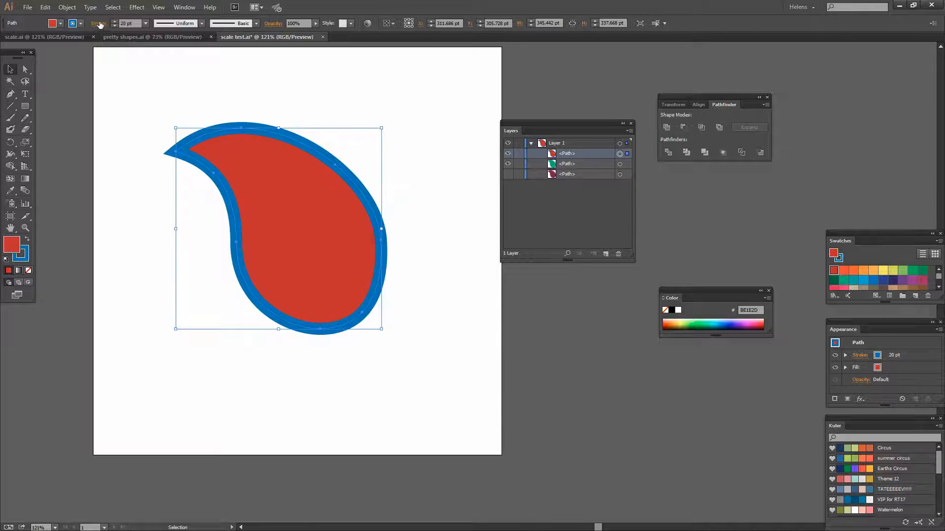
# Set Align Stroke to Inside for the red paisley's blue outline in the Stroke panel.
pyautogui.click(99, 23)
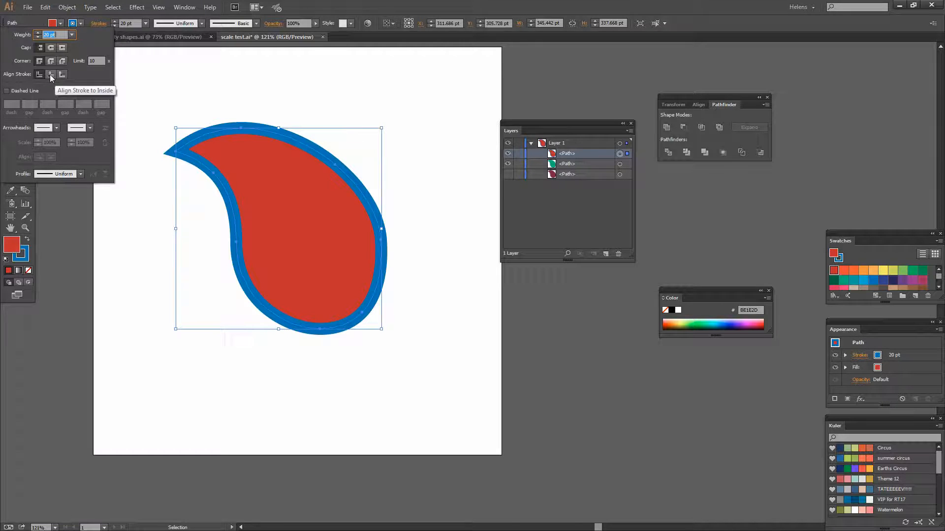
pyautogui.click(51, 74)
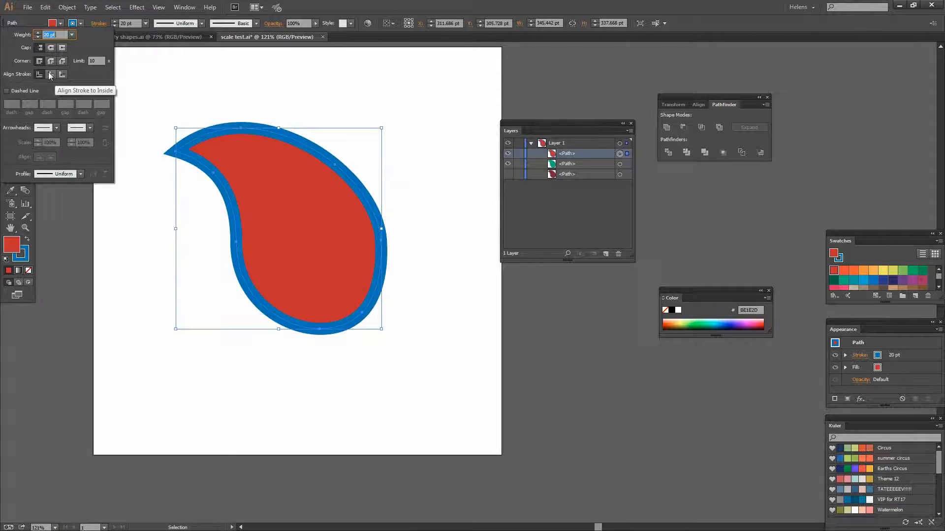
pyautogui.click(50, 74)
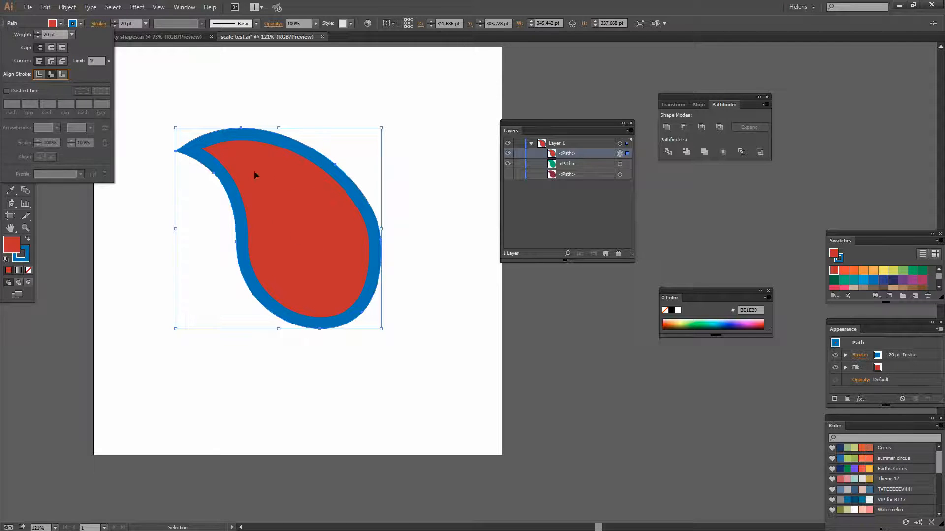
pyautogui.moveTo(259, 167)
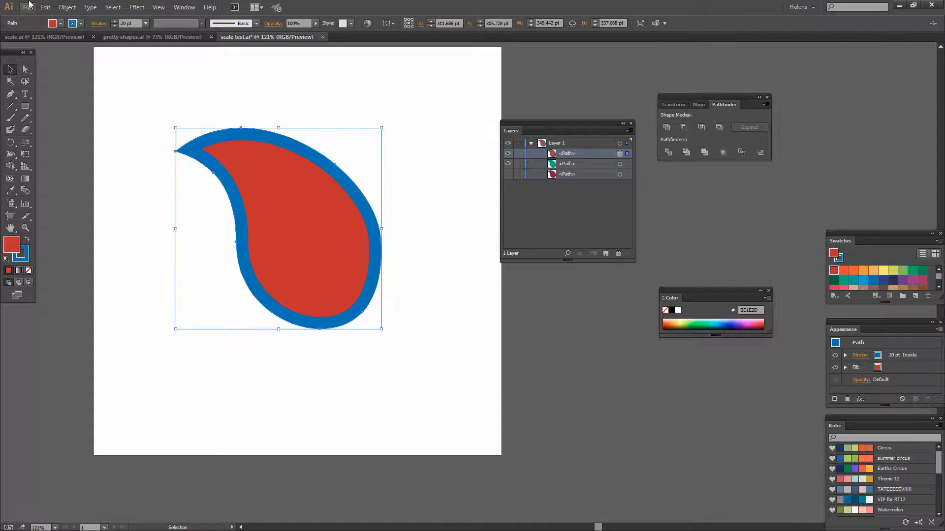
# Expand the blue outline into a filled ring and ungroup its expanded pieces in Layers.
pyautogui.click(67, 6)
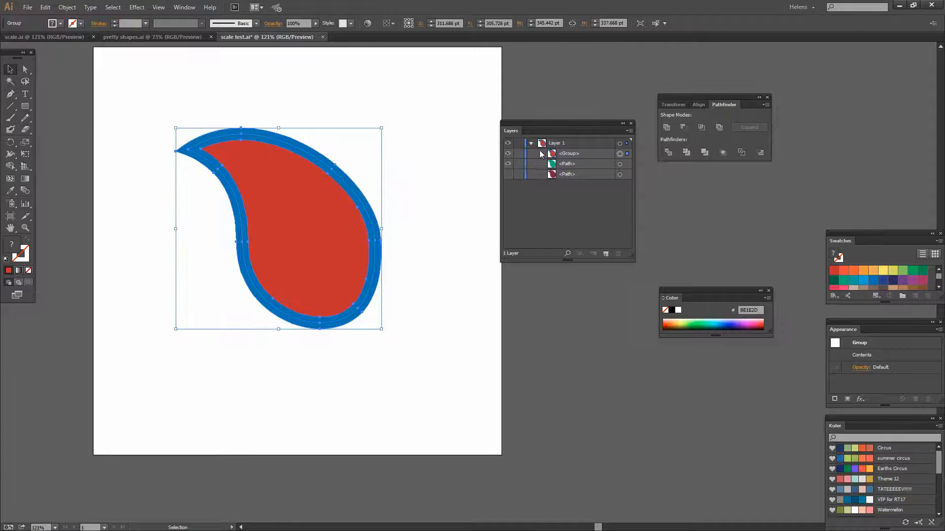
pyautogui.click(541, 153)
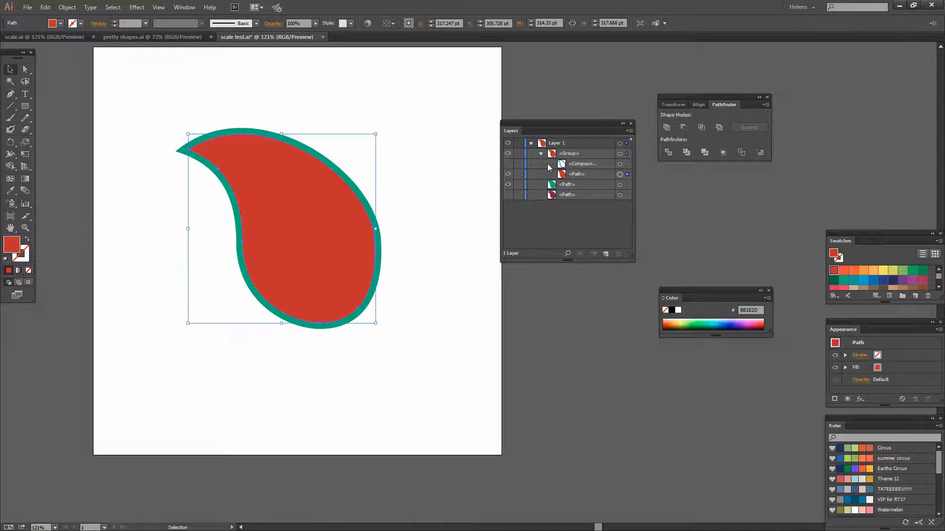
pyautogui.click(580, 163)
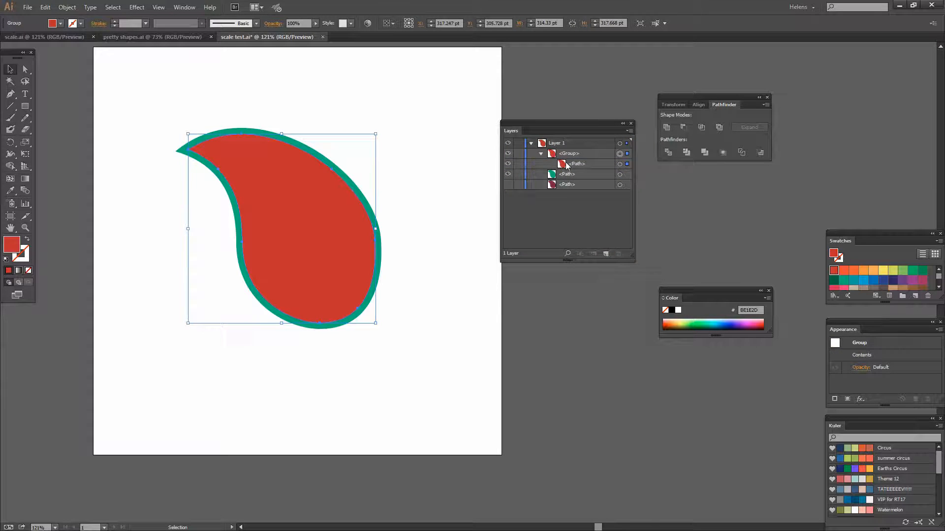
pyautogui.click(575, 164)
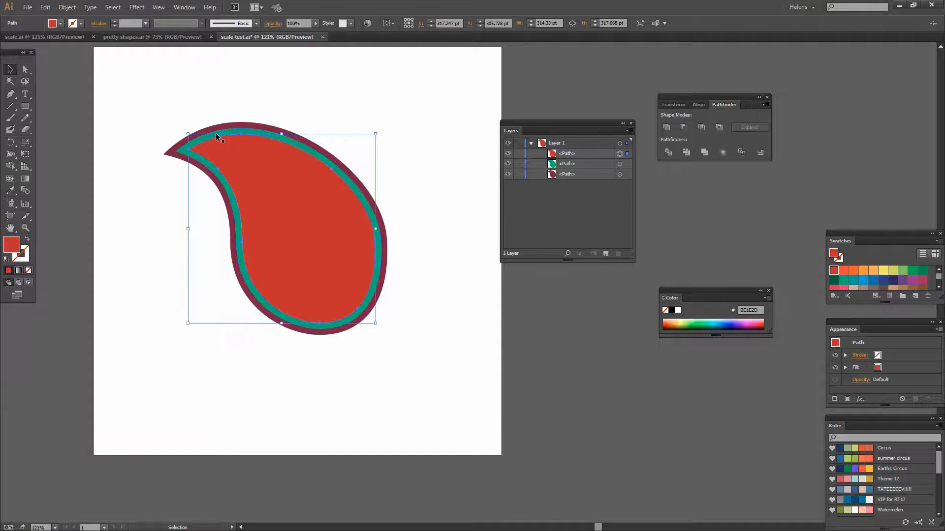
pyautogui.moveTo(277, 333)
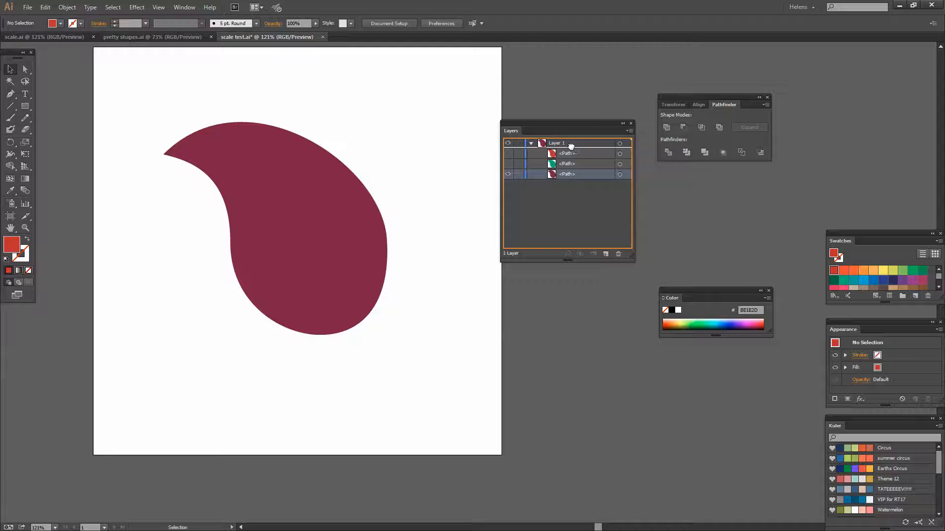
# Give the top maroon paisley copy a purple fill and a 20 pt orange stroke.
pyautogui.click(566, 153)
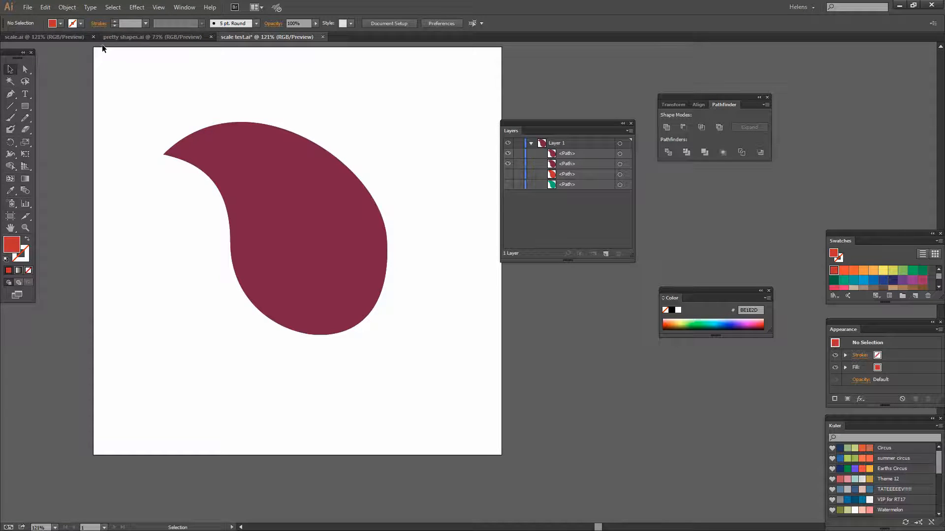
pyautogui.moveTo(80, 27)
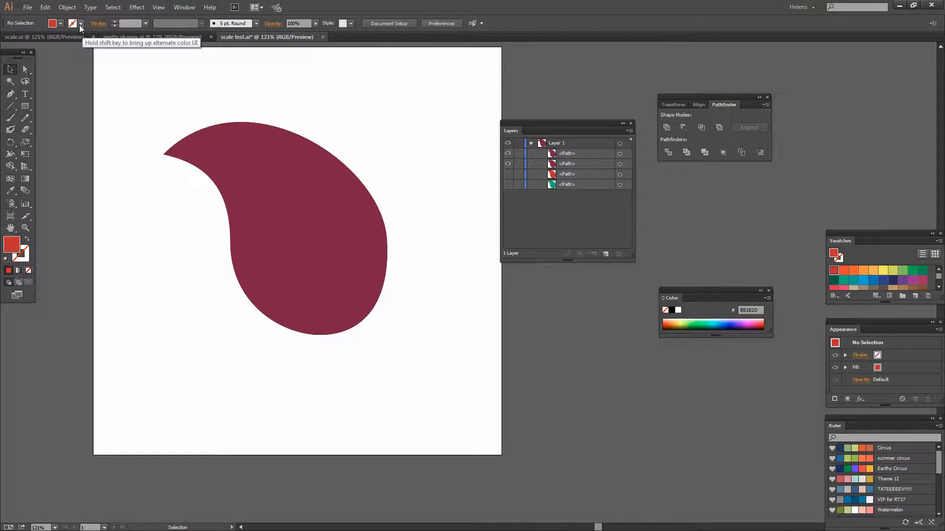
pyautogui.click(274, 229)
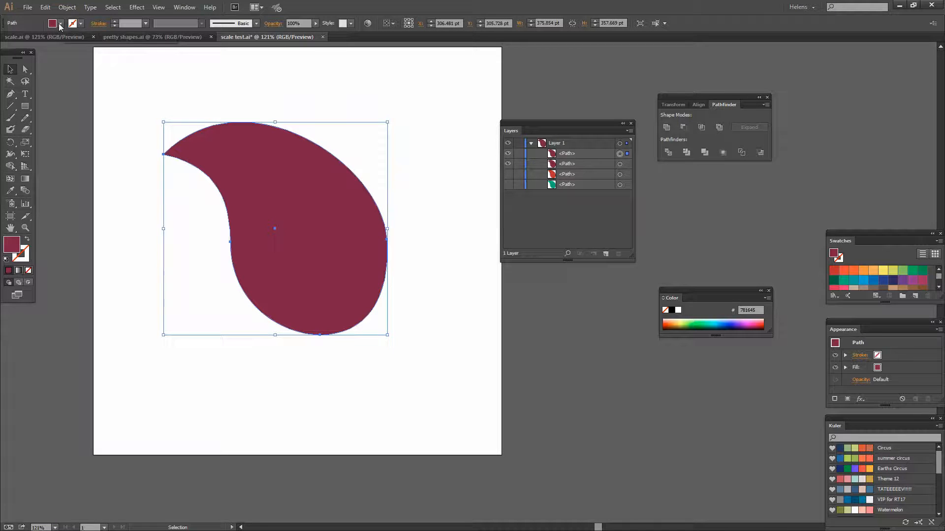
pyautogui.click(52, 23)
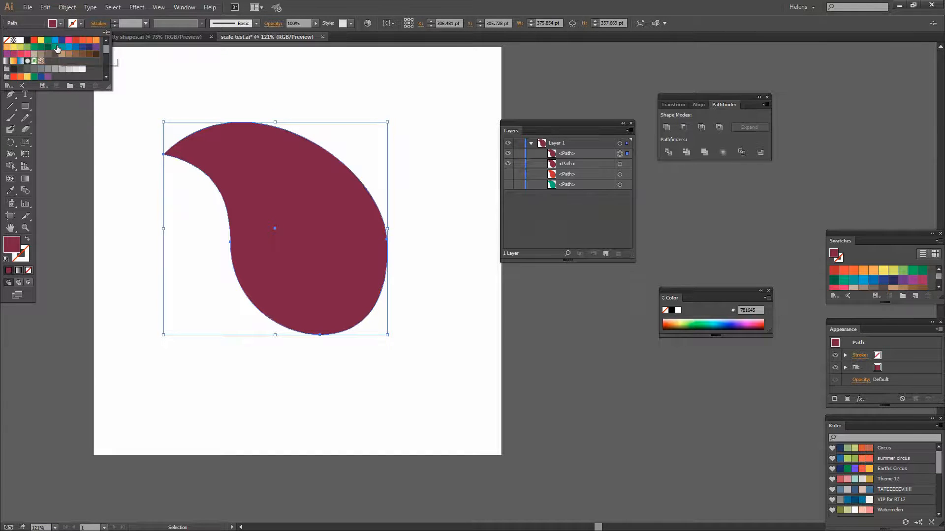
pyautogui.click(95, 47)
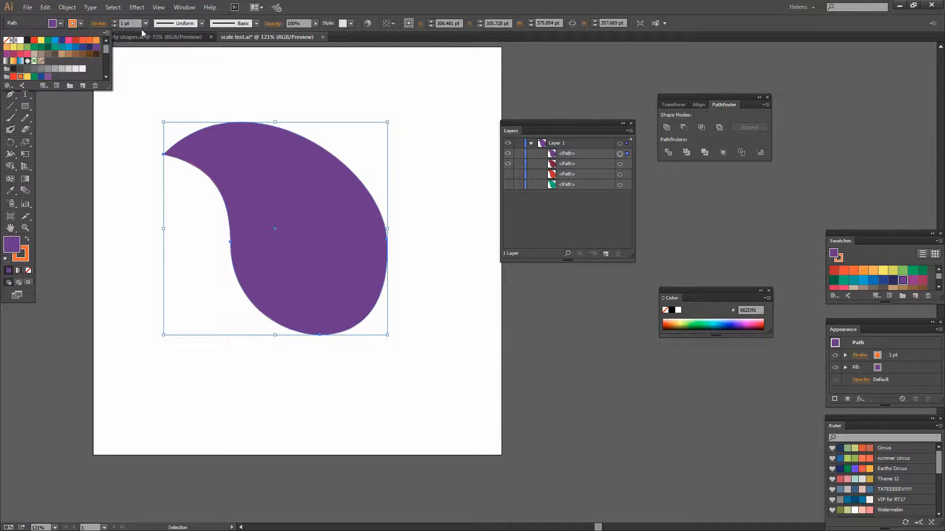
pyautogui.click(145, 24)
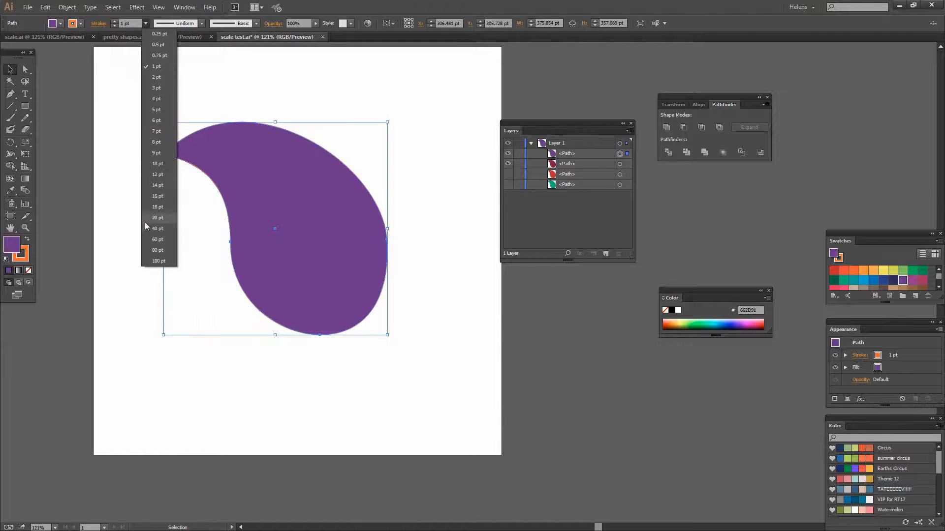
pyautogui.click(158, 218)
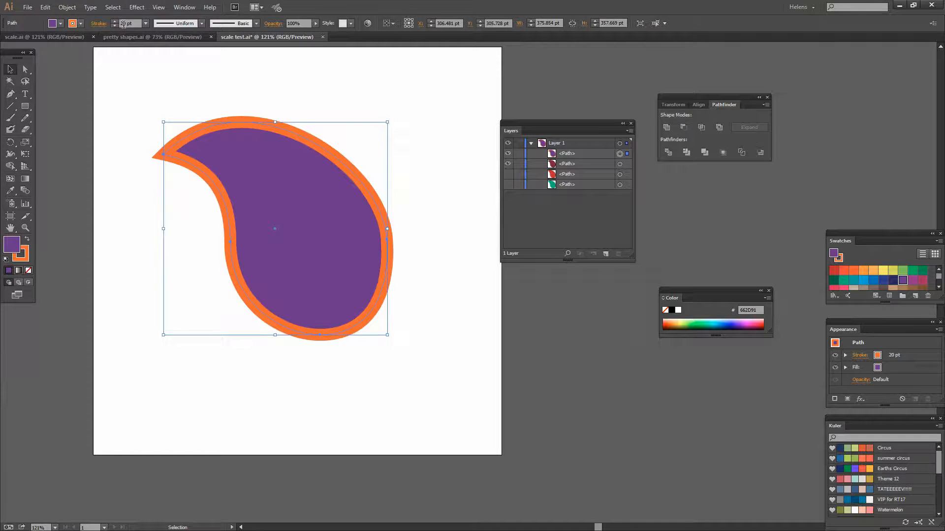
# Set the purple paisley's 20 pt orange stroke to Align Stroke to Outside.
pyautogui.click(98, 24)
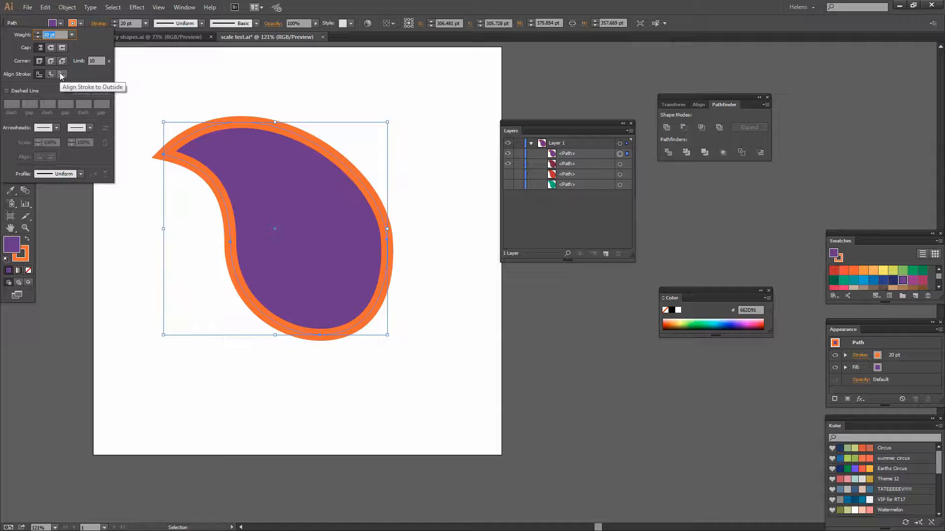
pyautogui.click(61, 73)
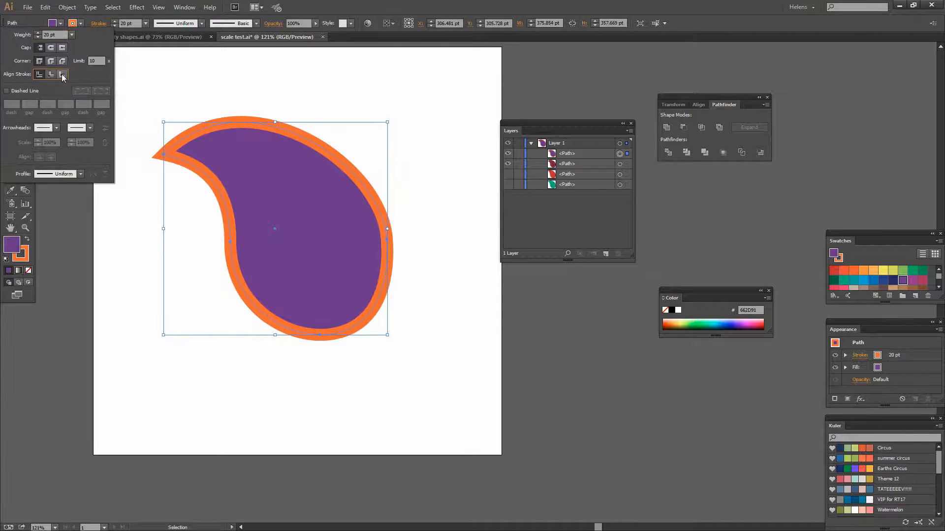
pyautogui.click(62, 74)
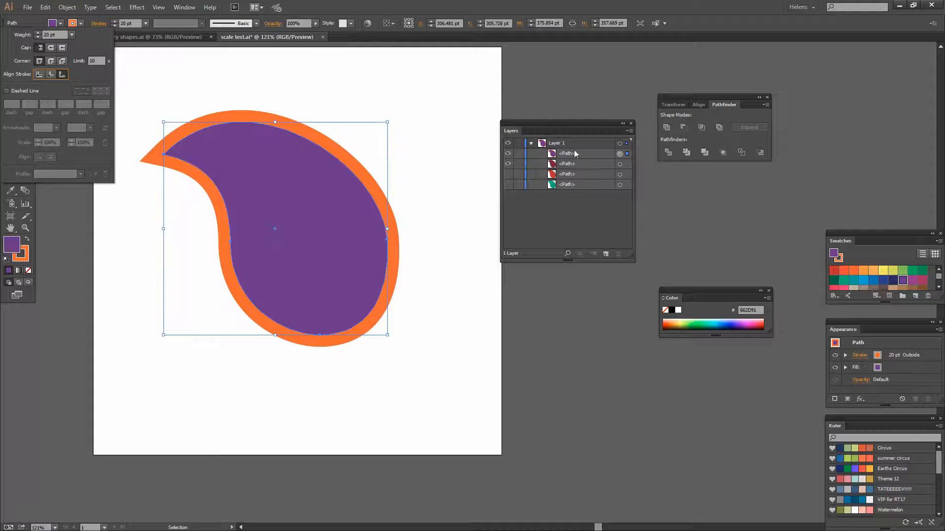
pyautogui.click(66, 8)
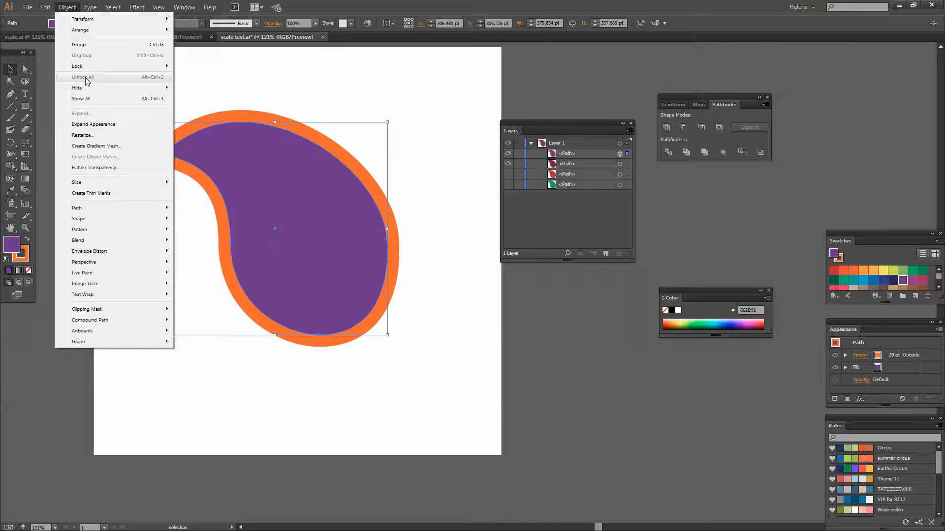
# Expand the orange stroke, reveal all layers, and deselect to view red, teal, maroon, purple bands.
pyautogui.click(78, 44)
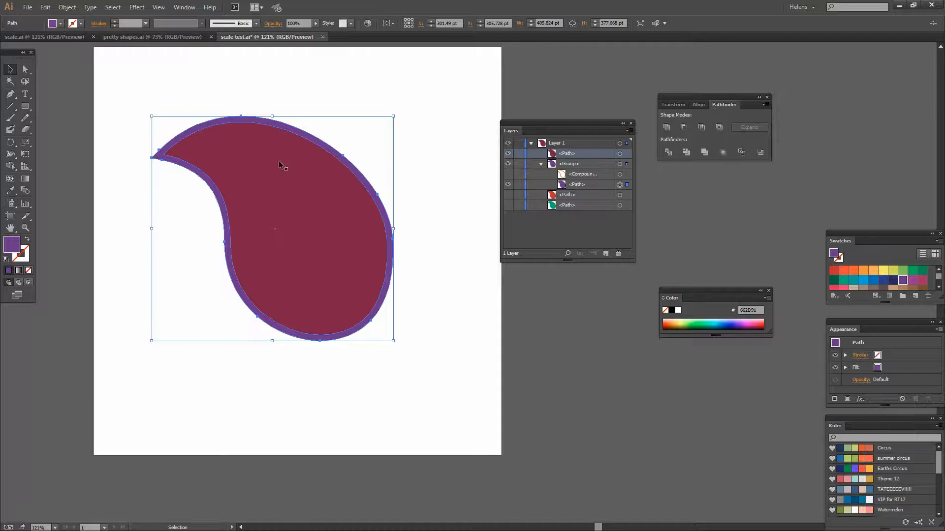
pyautogui.moveTo(258, 129)
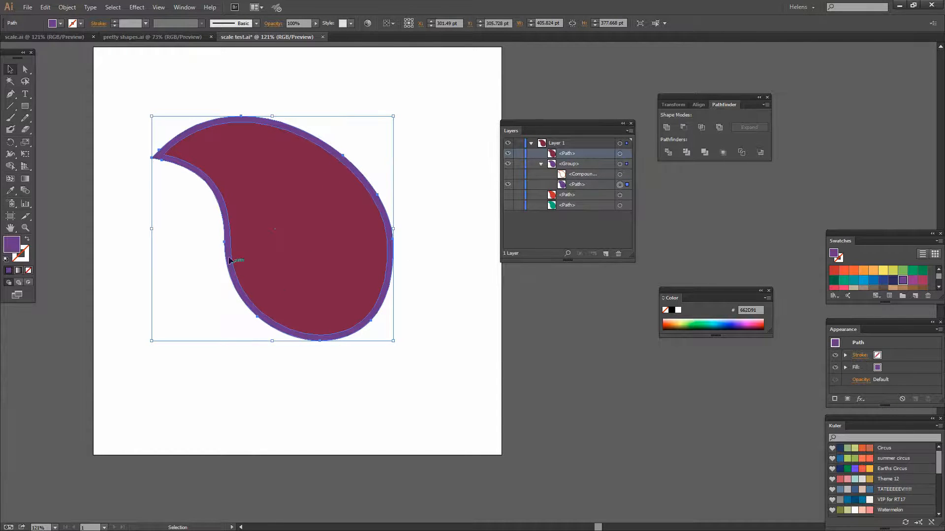
pyautogui.moveTo(180, 152)
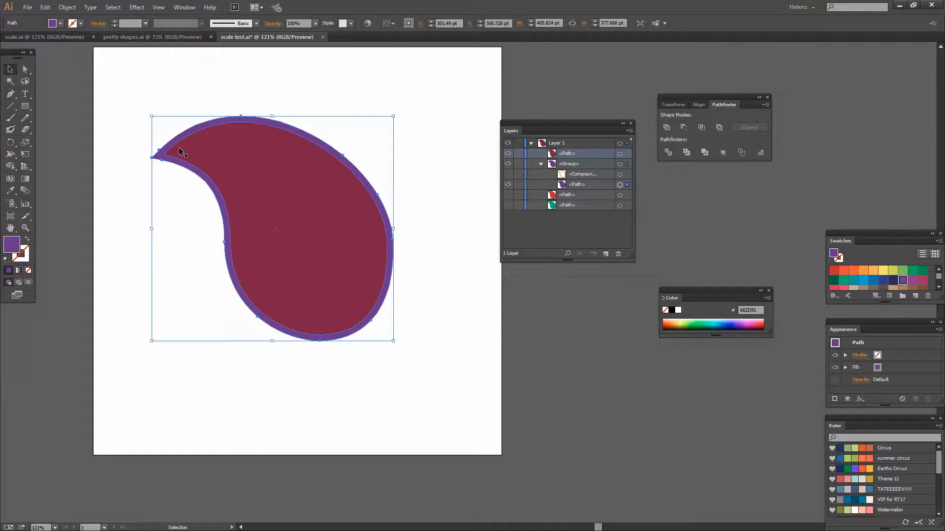
pyautogui.click(722, 152)
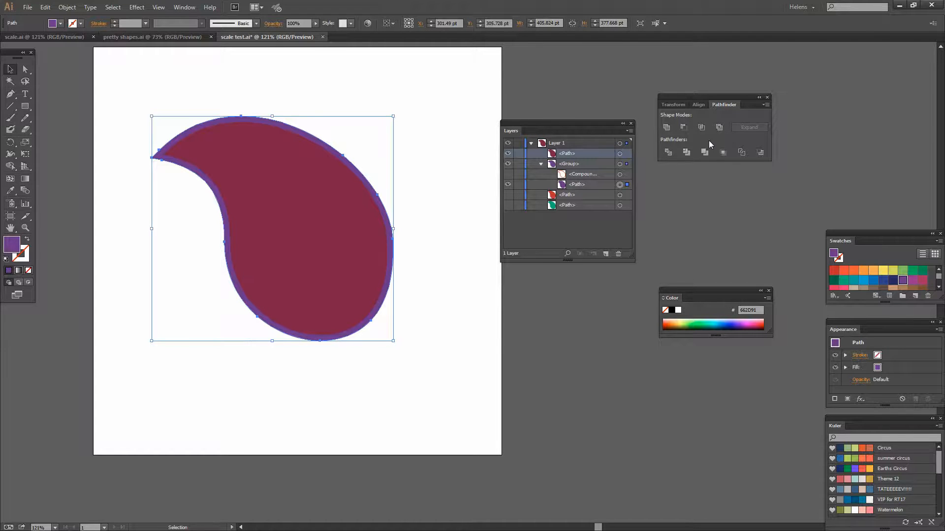
pyautogui.moveTo(666, 127)
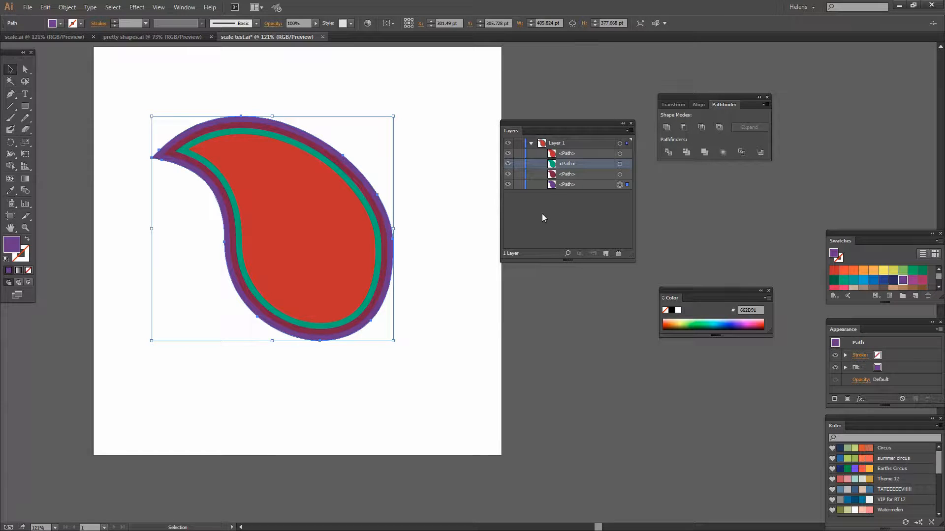
pyautogui.click(480, 229)
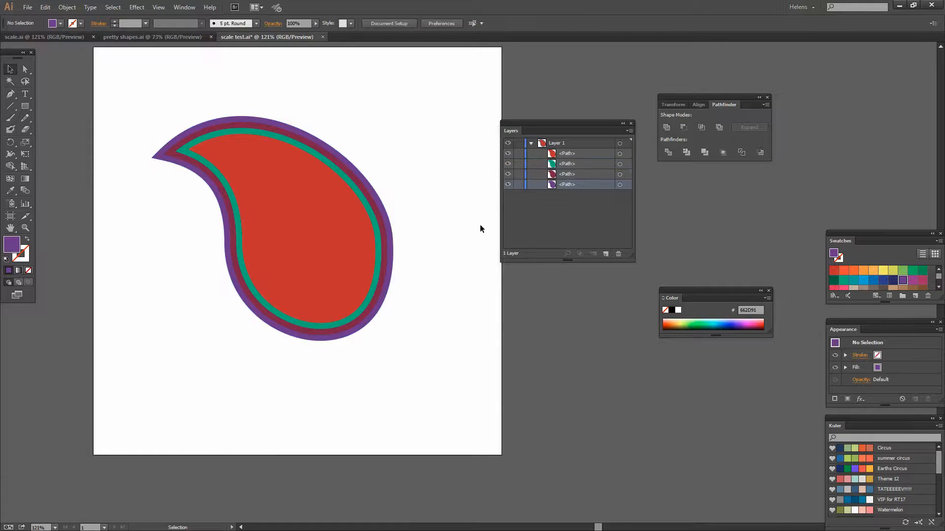